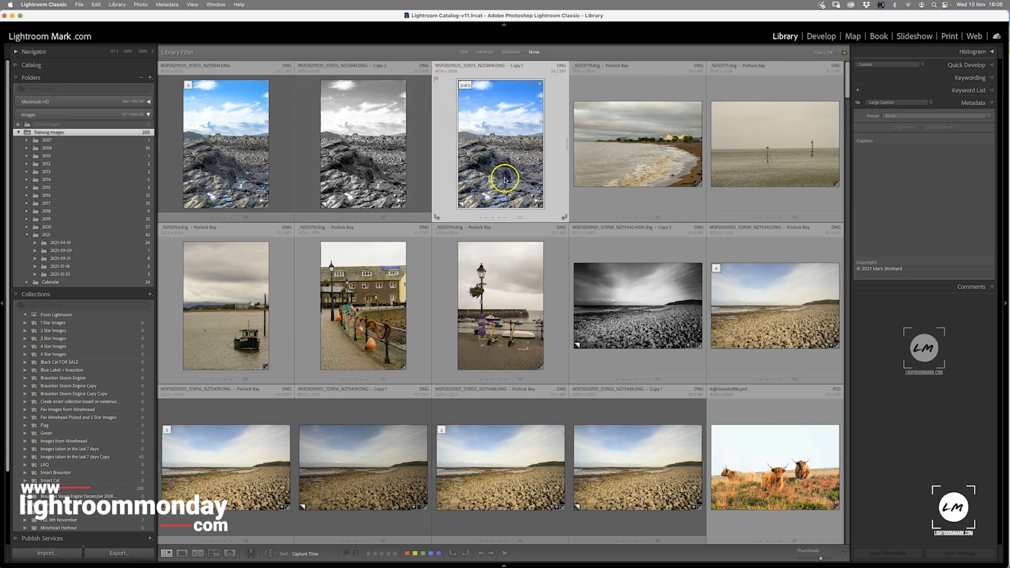
mouse_move(521, 216)
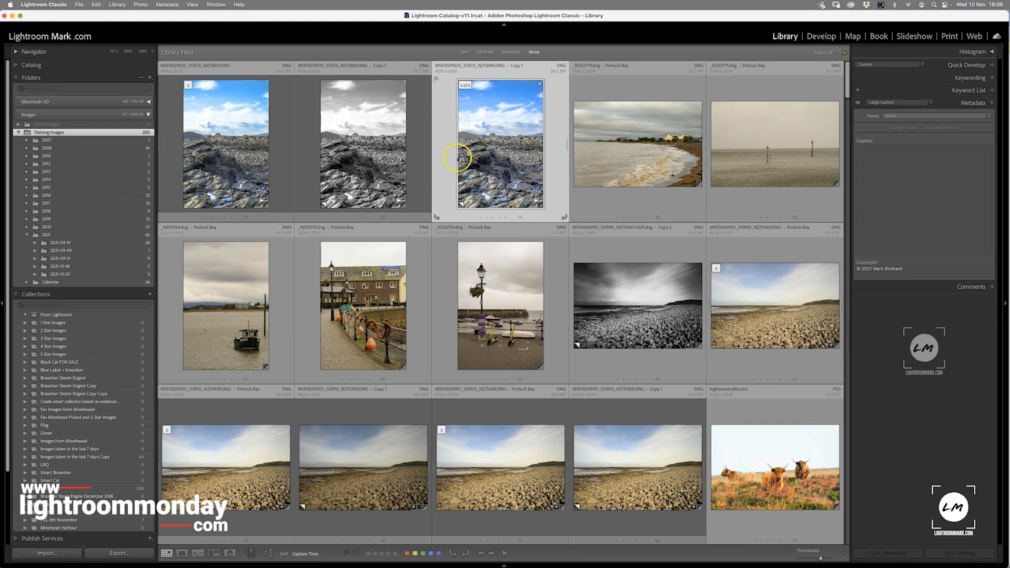
Open Library View Options from the View menu, showing the Grid View settings.
click(346, 8)
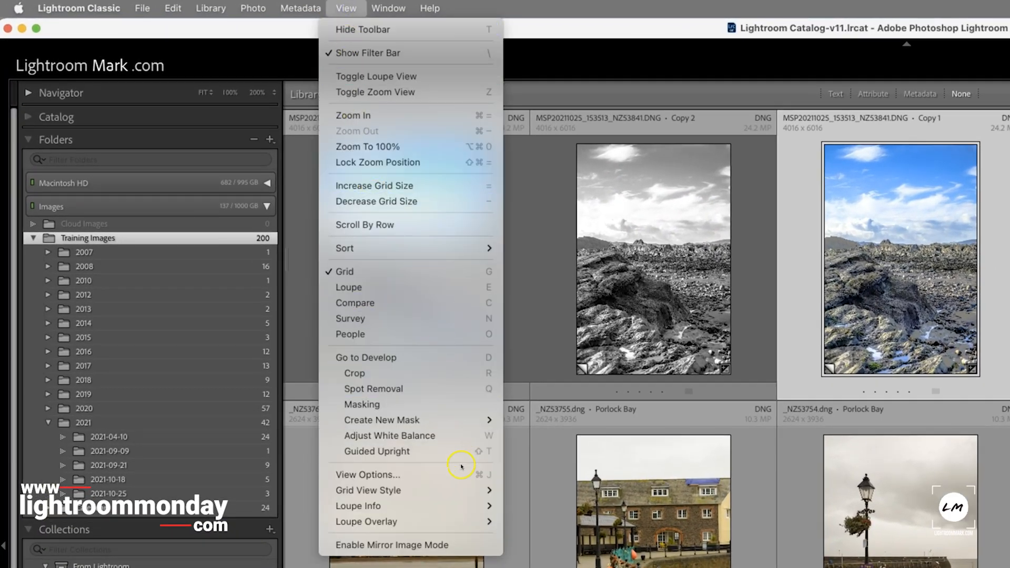
click(367, 474)
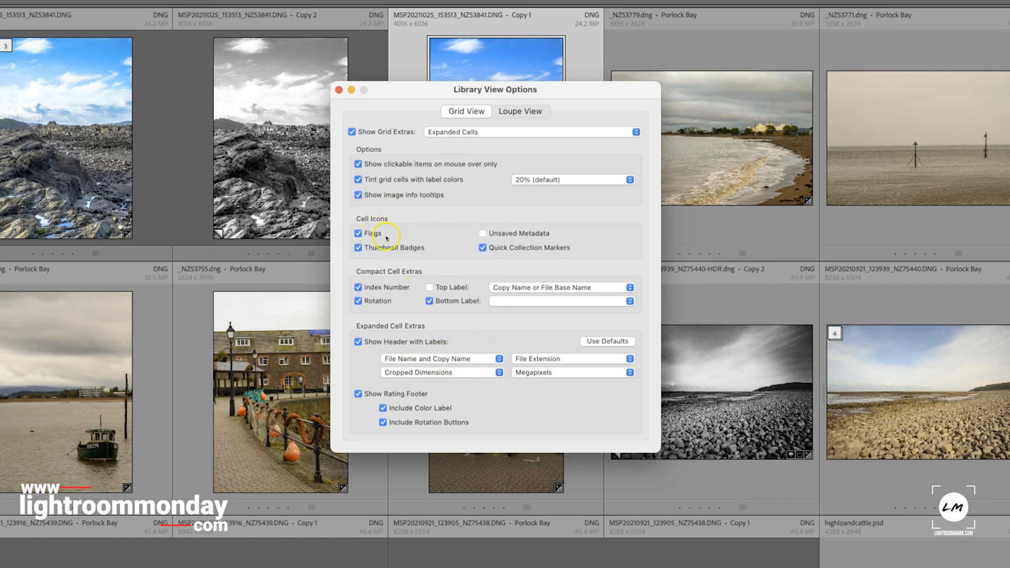
mouse_move(417, 398)
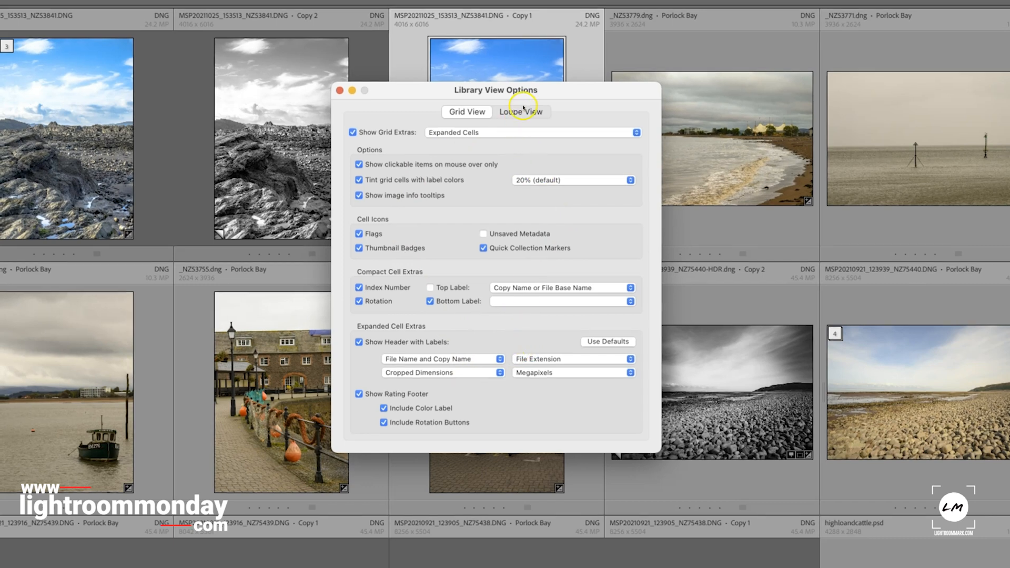
Show the Loupe View settings, with the Info 1 overlay of file name, capture date and dimensions.
click(520, 112)
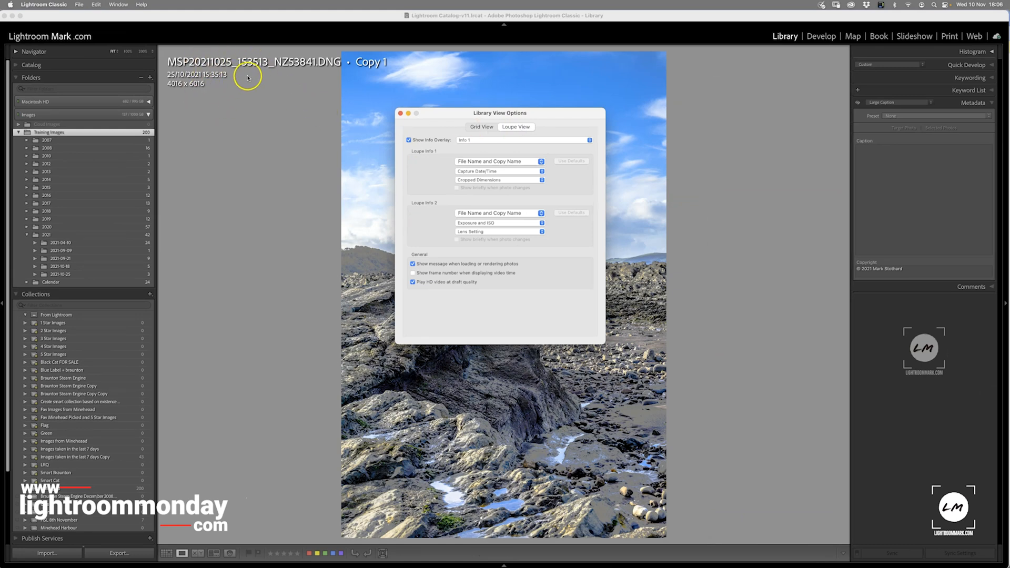
mouse_move(235, 71)
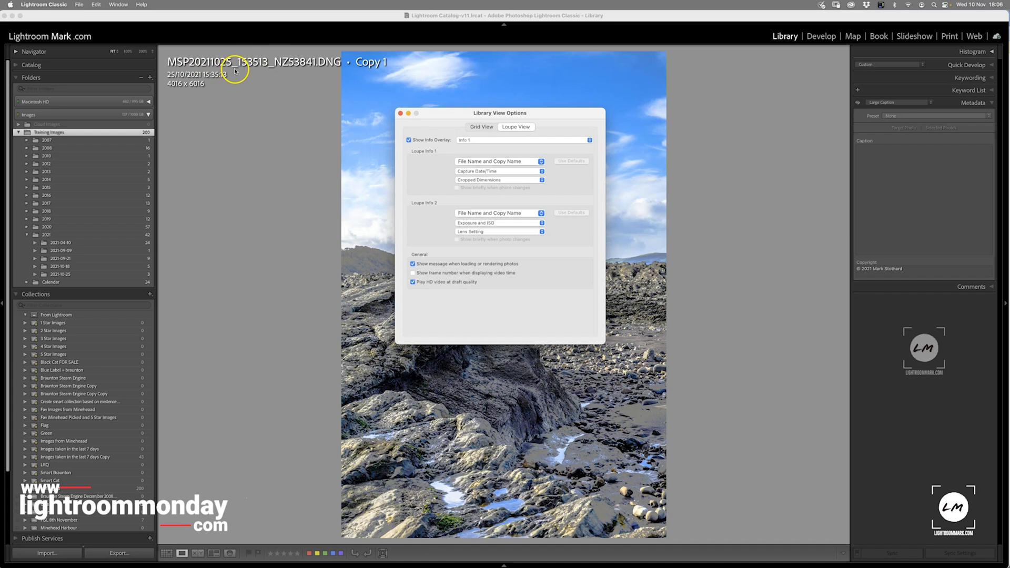